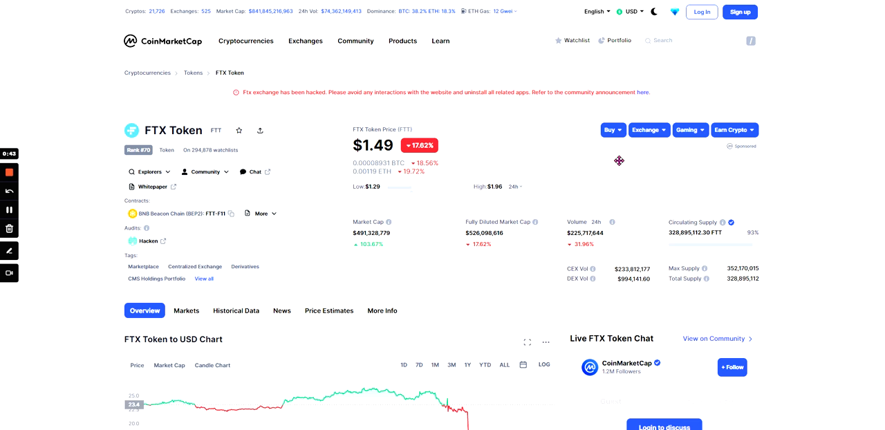
Step: Scroll to the FTX Token to USD chart and view the 7D, then 1Y ranges
scroll(down, 3)
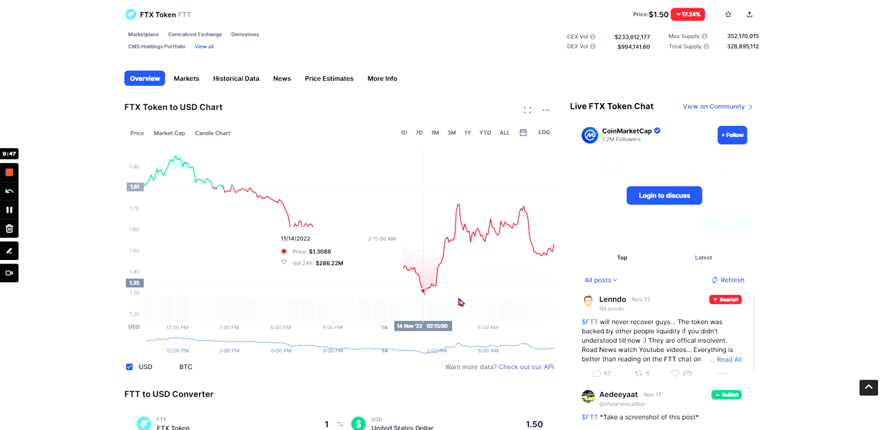
mouse_move(416, 140)
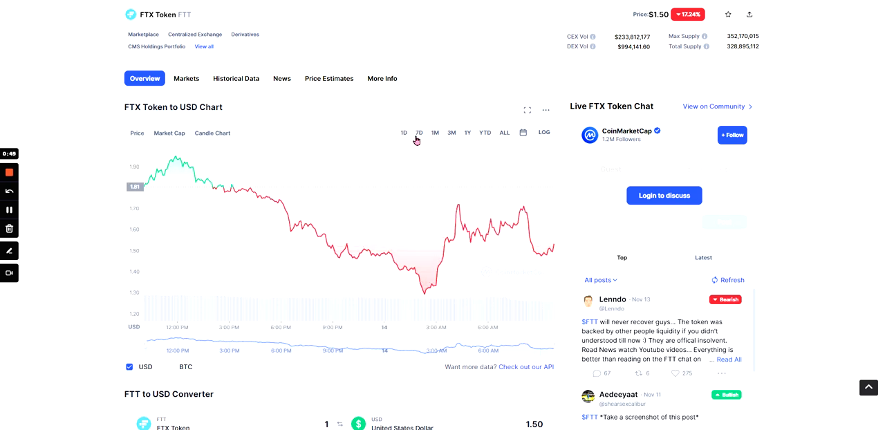
click(419, 132)
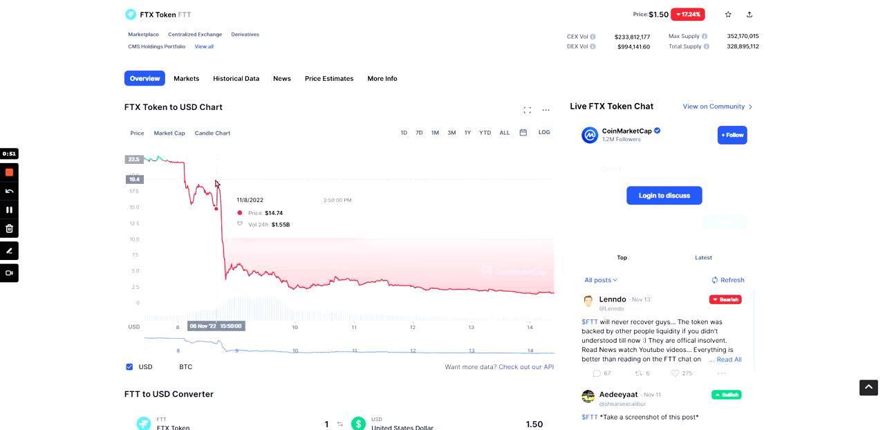
mouse_move(191, 168)
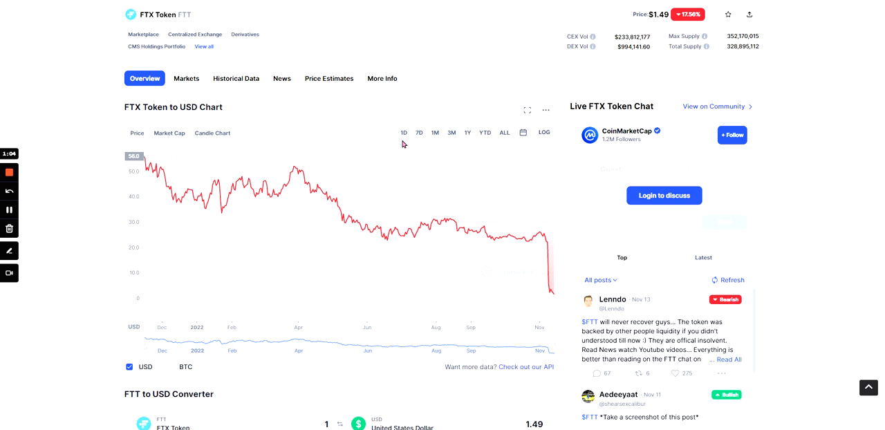
click(415, 133)
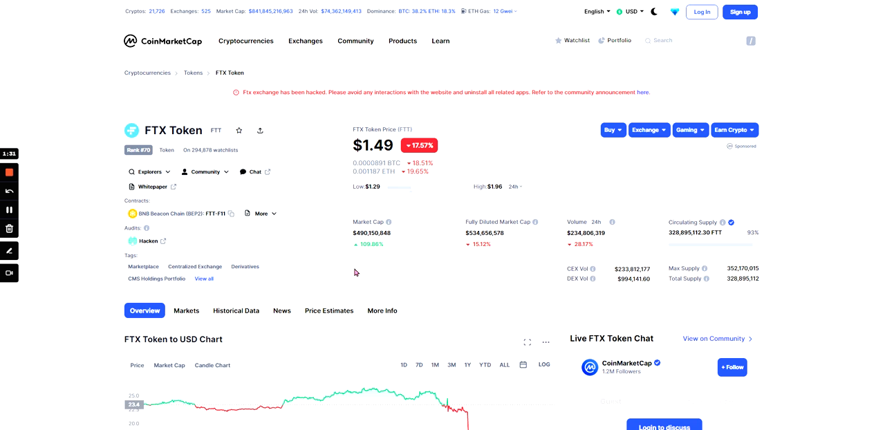
mouse_move(661, 309)
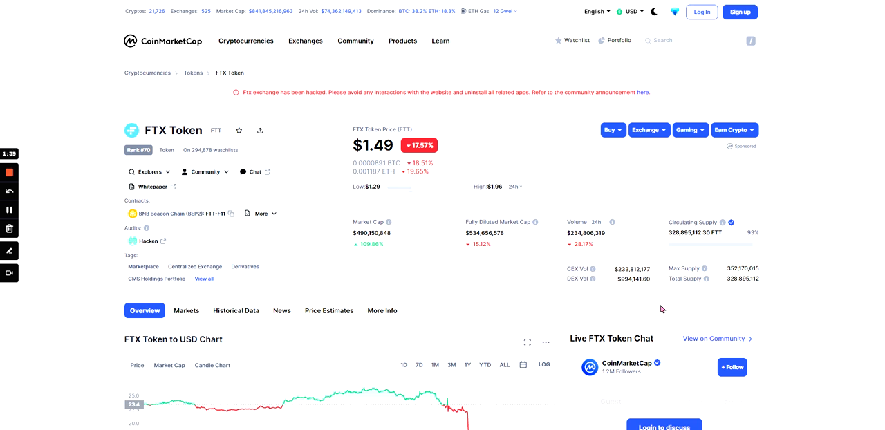
mouse_move(500, 297)
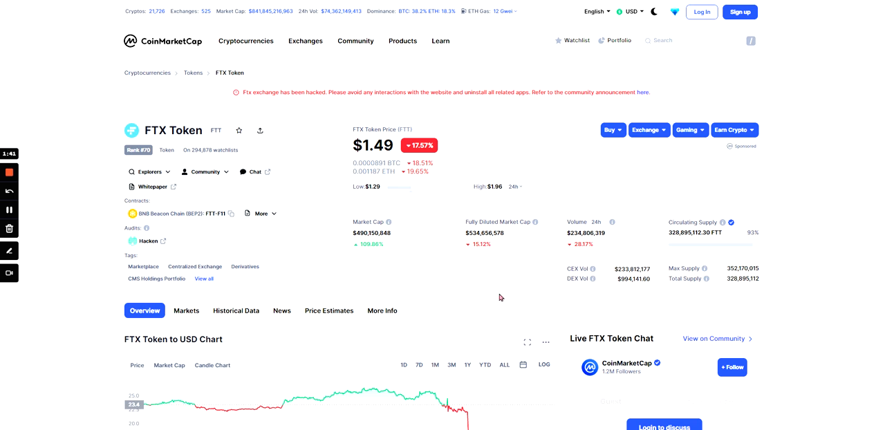
Step: Expand More contract addresses, then open and close the Community links dropdown
scroll(down, 3)
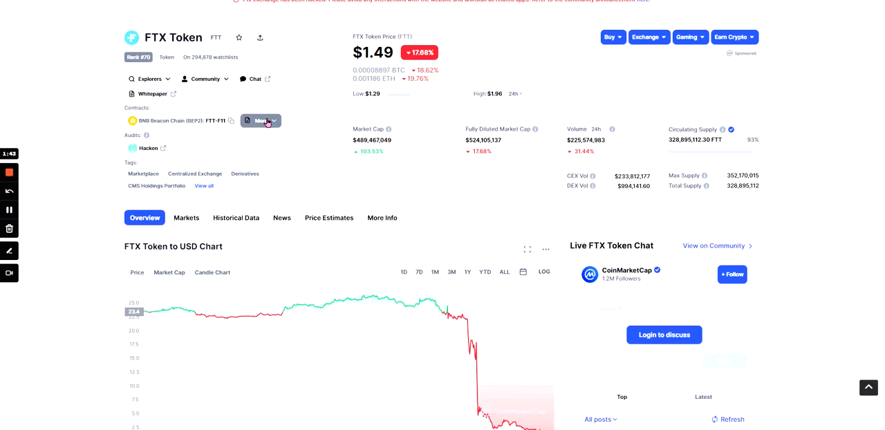
click(260, 120)
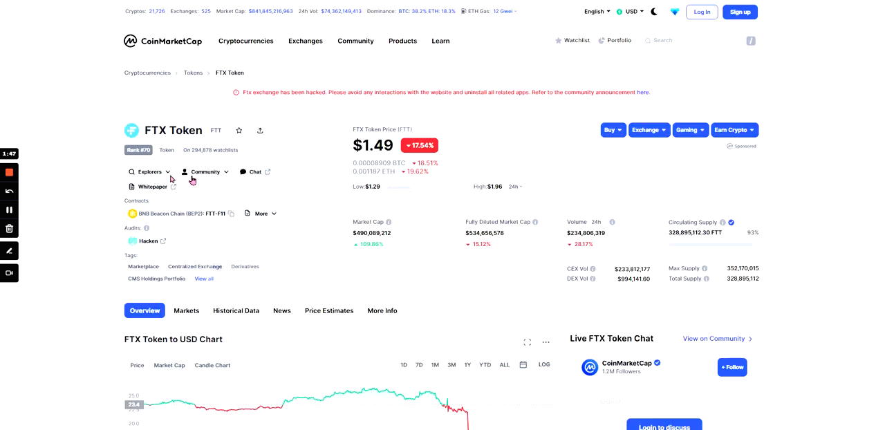
click(206, 171)
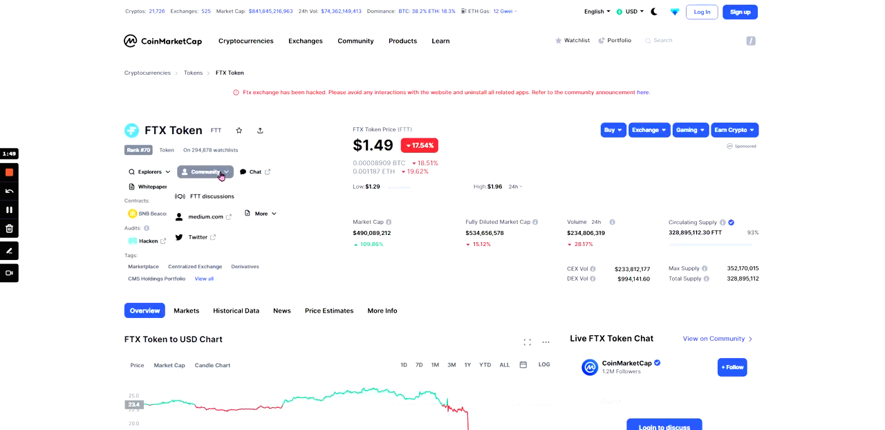
click(148, 171)
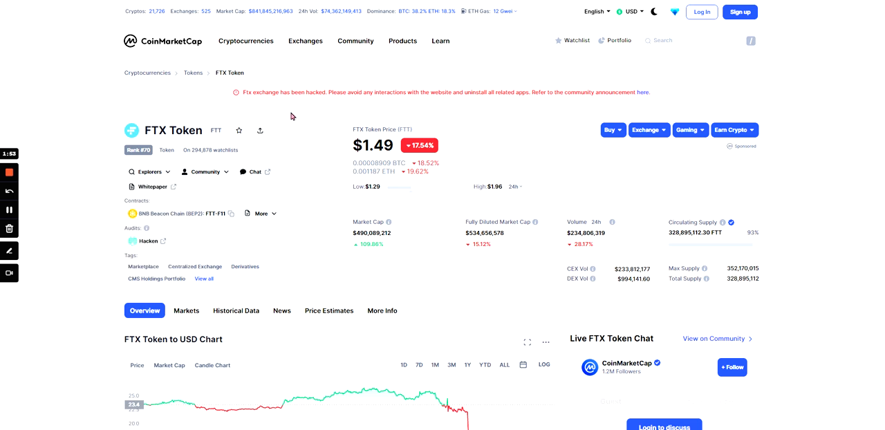
mouse_move(437, 132)
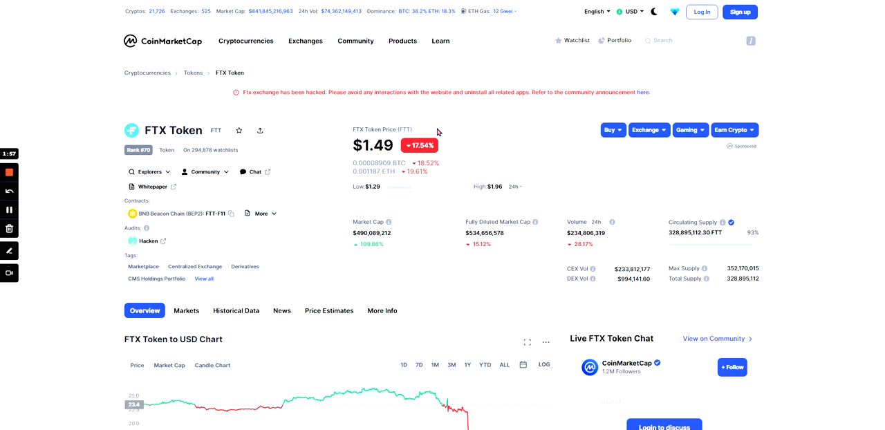
mouse_move(565, 125)
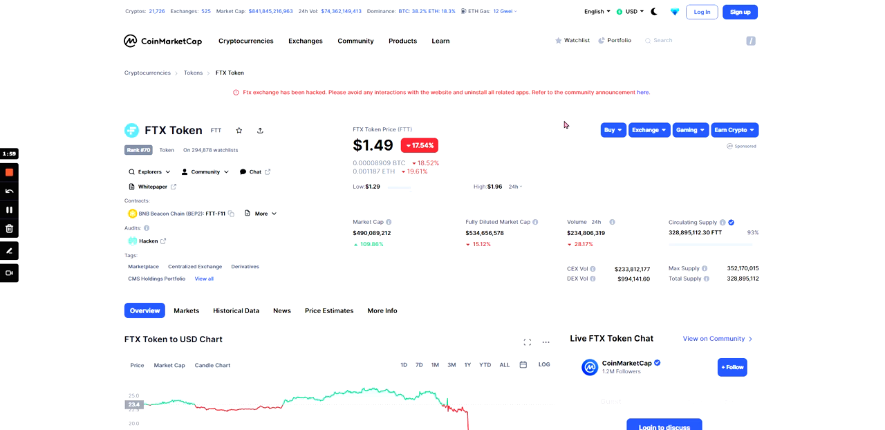
Step: Scroll to the price chart to inspect the 8 November 2022 drop to $16.47
scroll(down, 3)
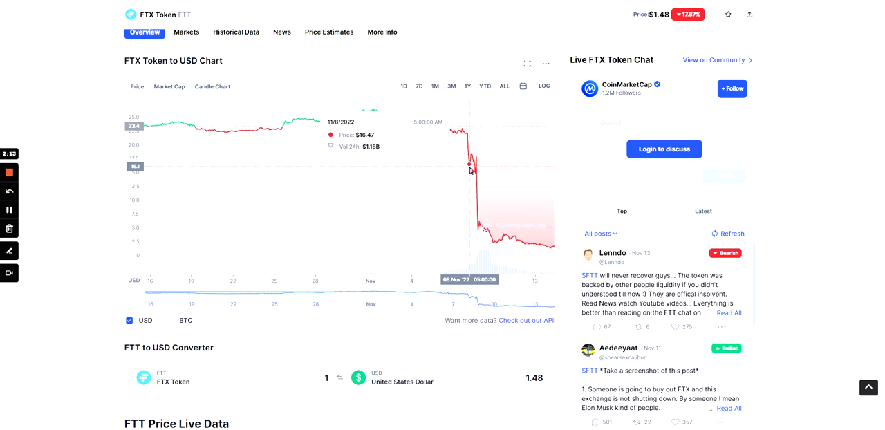
mouse_move(479, 230)
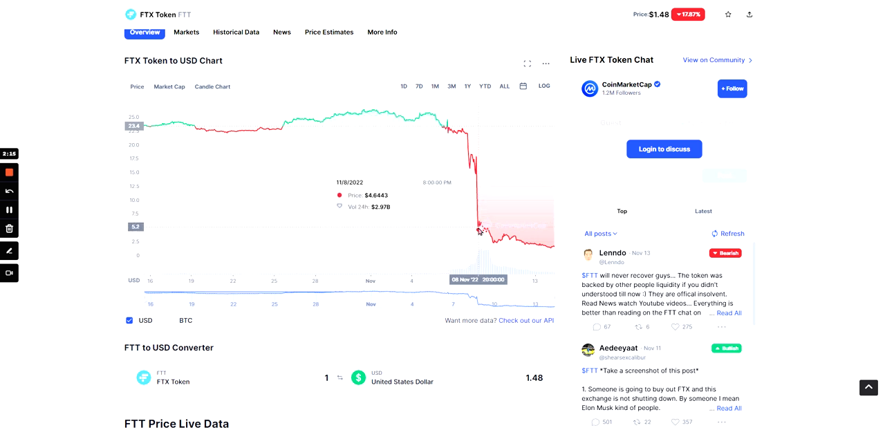
mouse_move(477, 233)
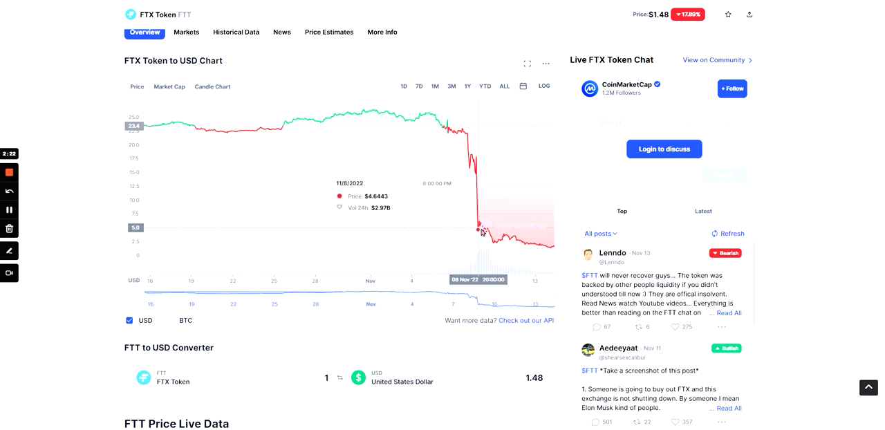
mouse_move(554, 251)
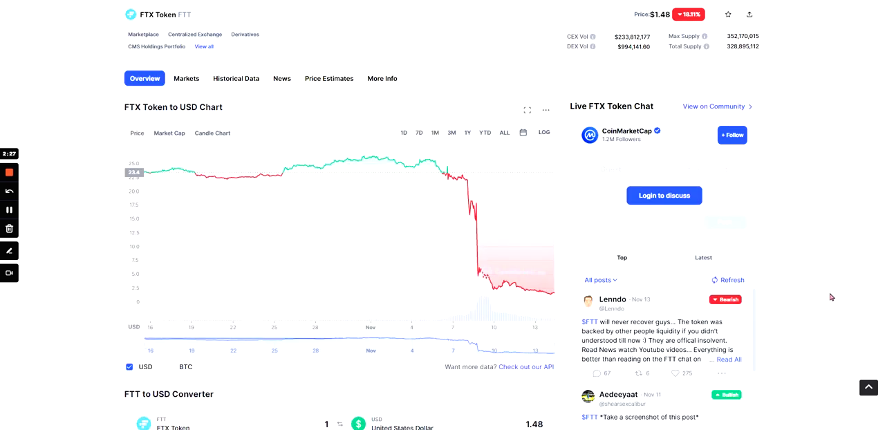
Step: Scroll past the Live FTX Token Chat to FTT Price Live Data and Price Statistics
scroll(down, 3)
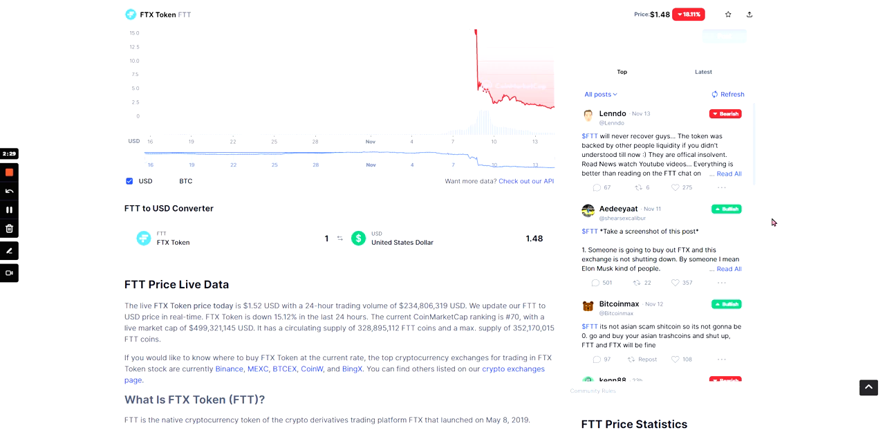
scroll(down, 3)
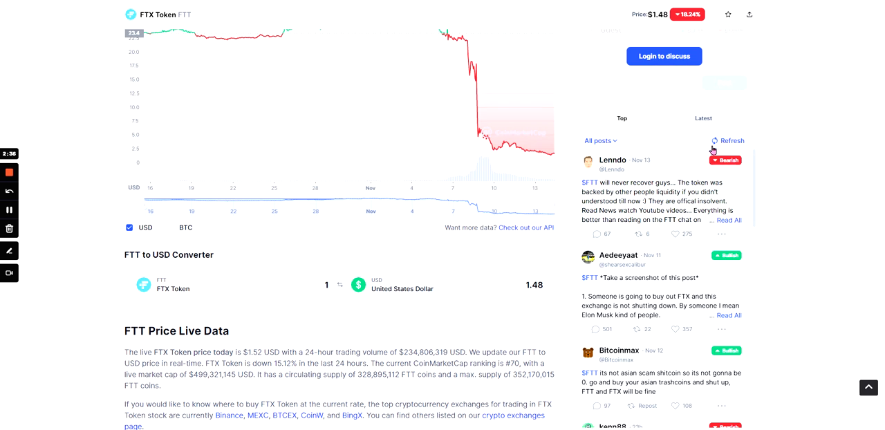
scroll(down, 3)
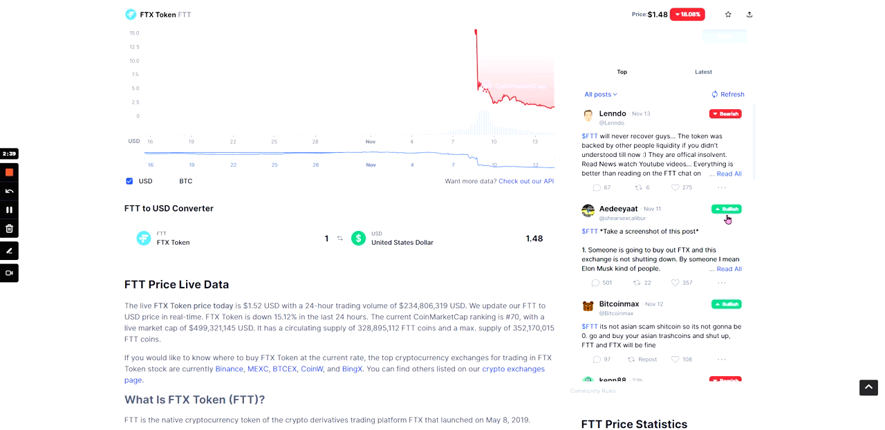
scroll(down, 3)
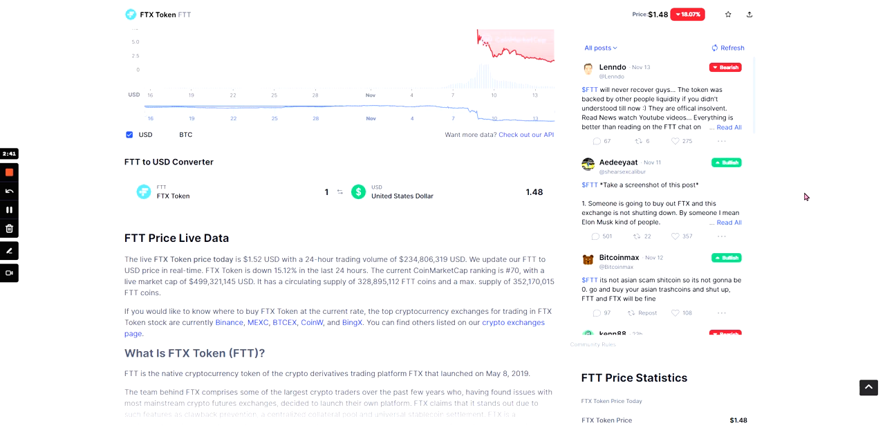
scroll(down, 3)
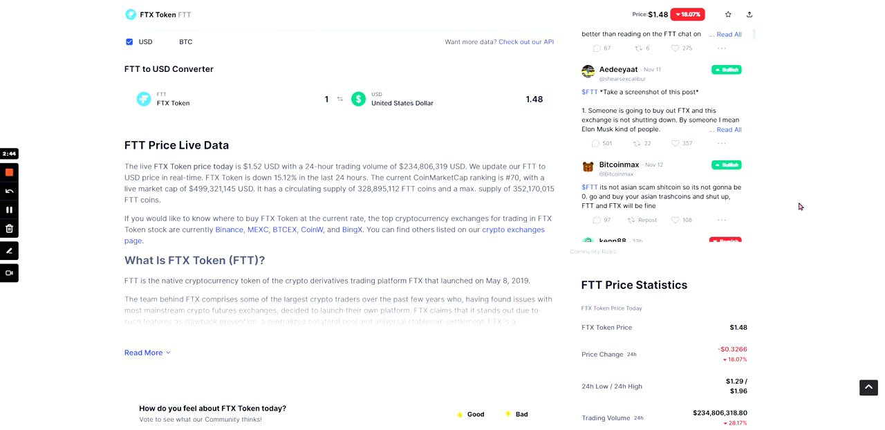
scroll(down, 3)
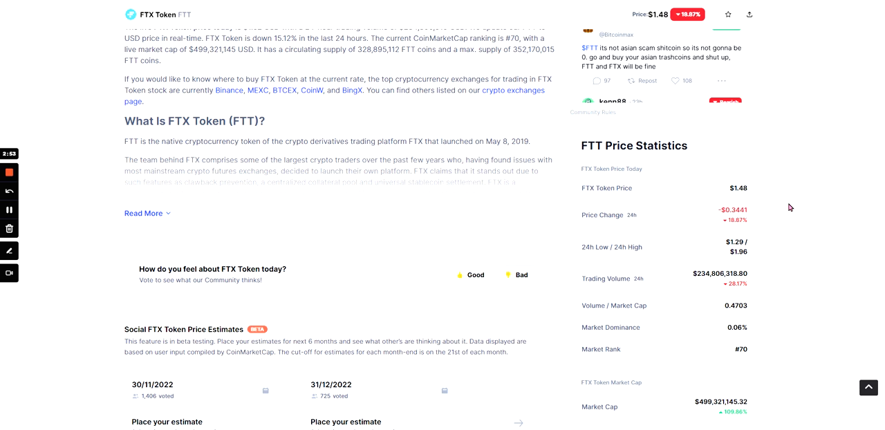
mouse_move(477, 107)
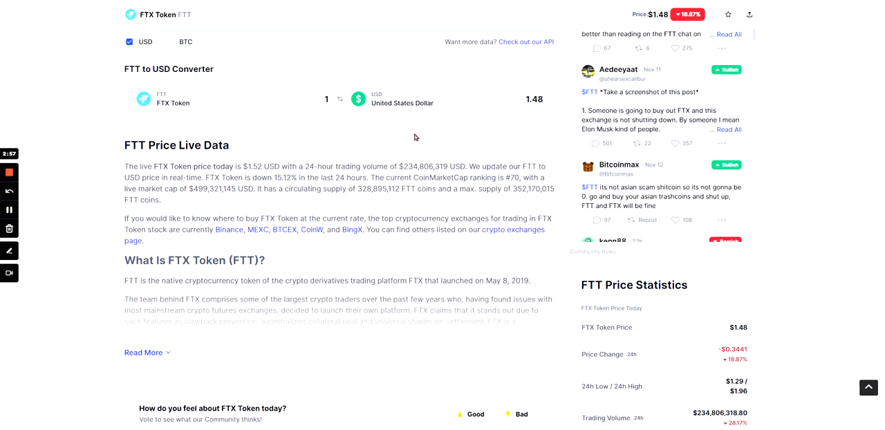
Step: Read the FTT Price Live Data text, then scroll back to the $1.48 price header
scroll(down, 3)
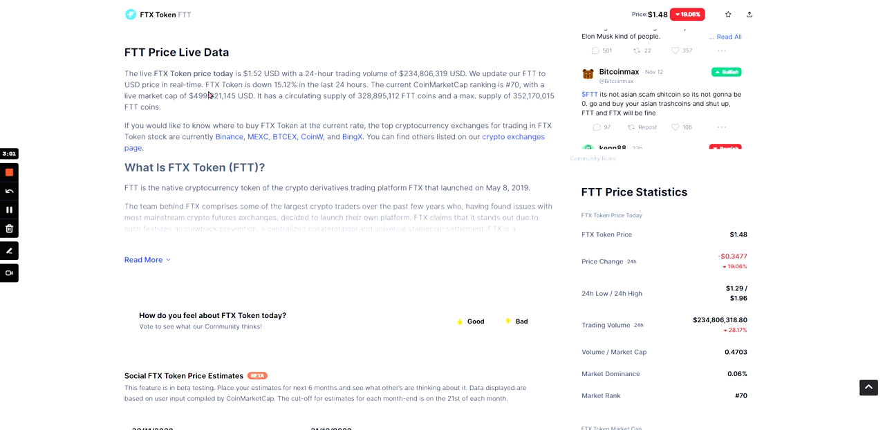
mouse_move(284, 111)
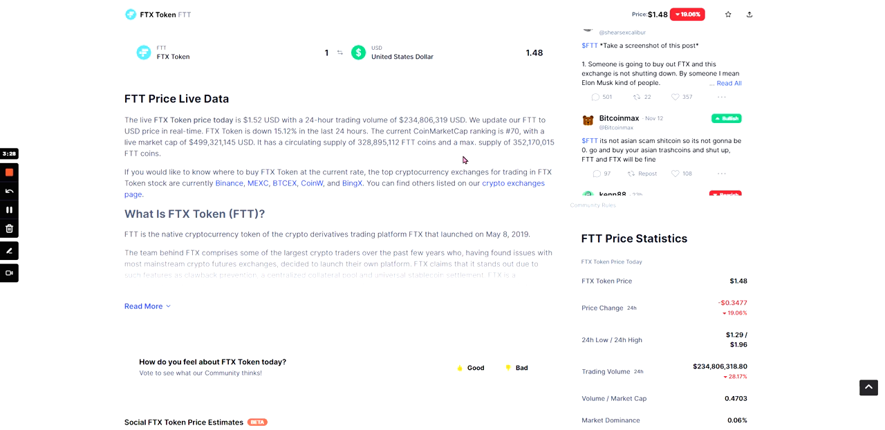
mouse_move(305, 87)
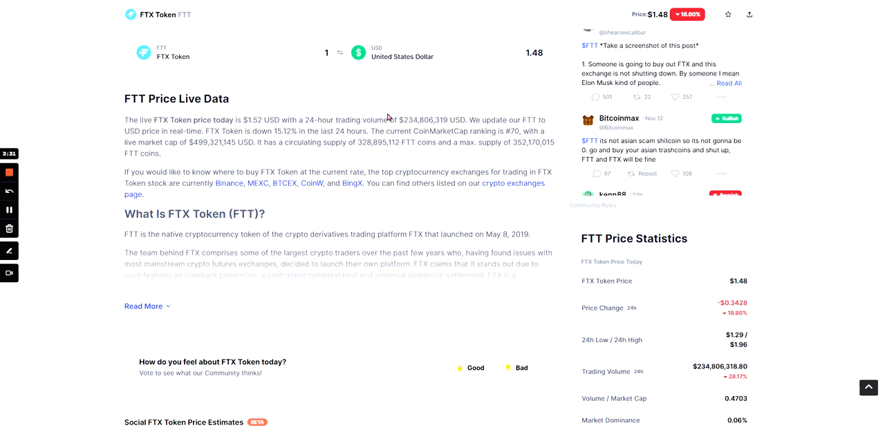
scroll(down, 3)
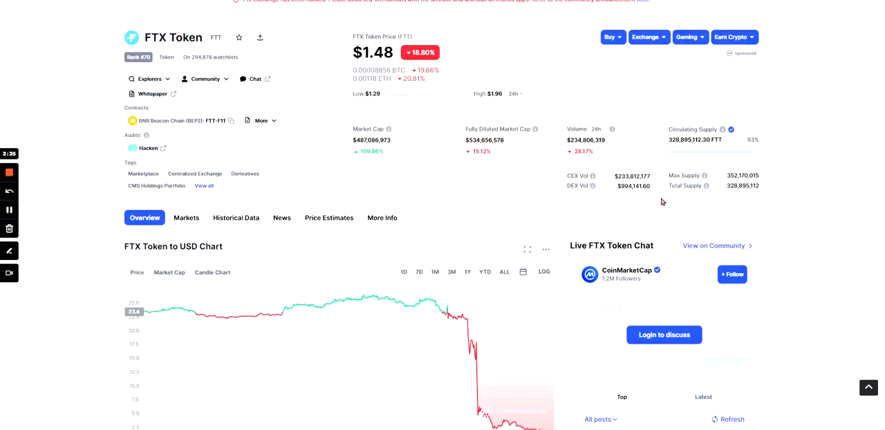
Step: Scroll down until the Overview tabs and the November crash chart are visible
scroll(down, 3)
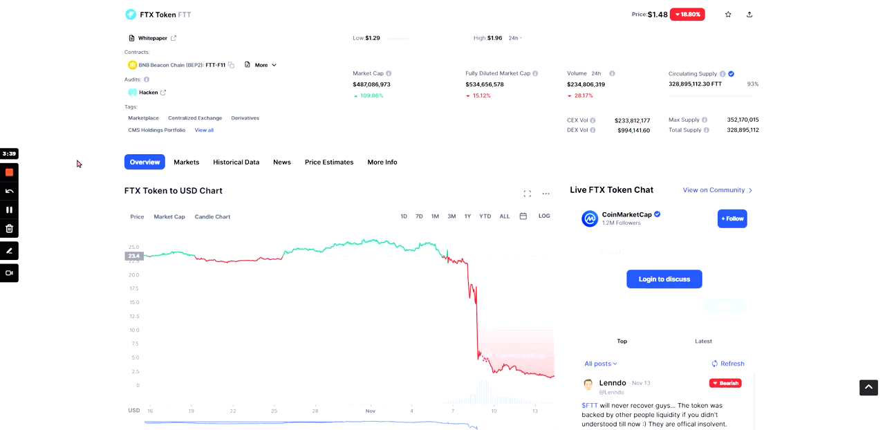
scroll(down, 3)
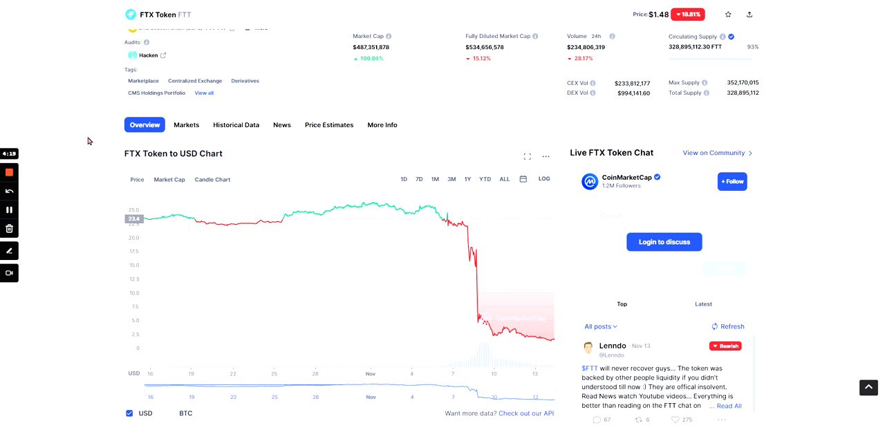
mouse_move(65, 159)
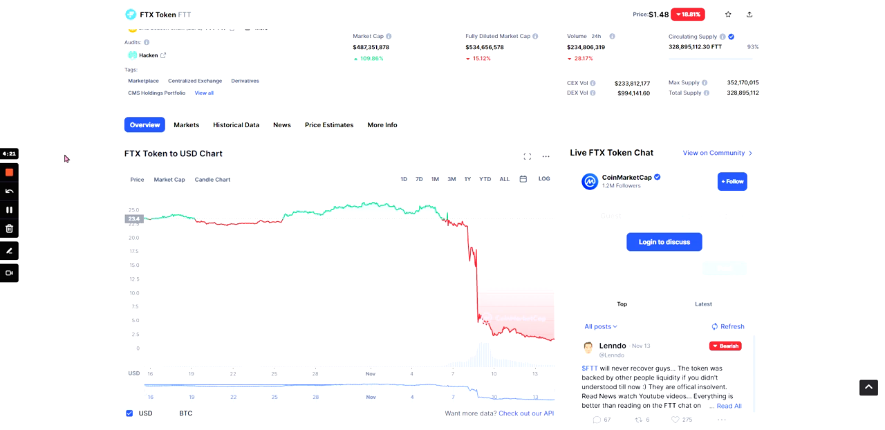